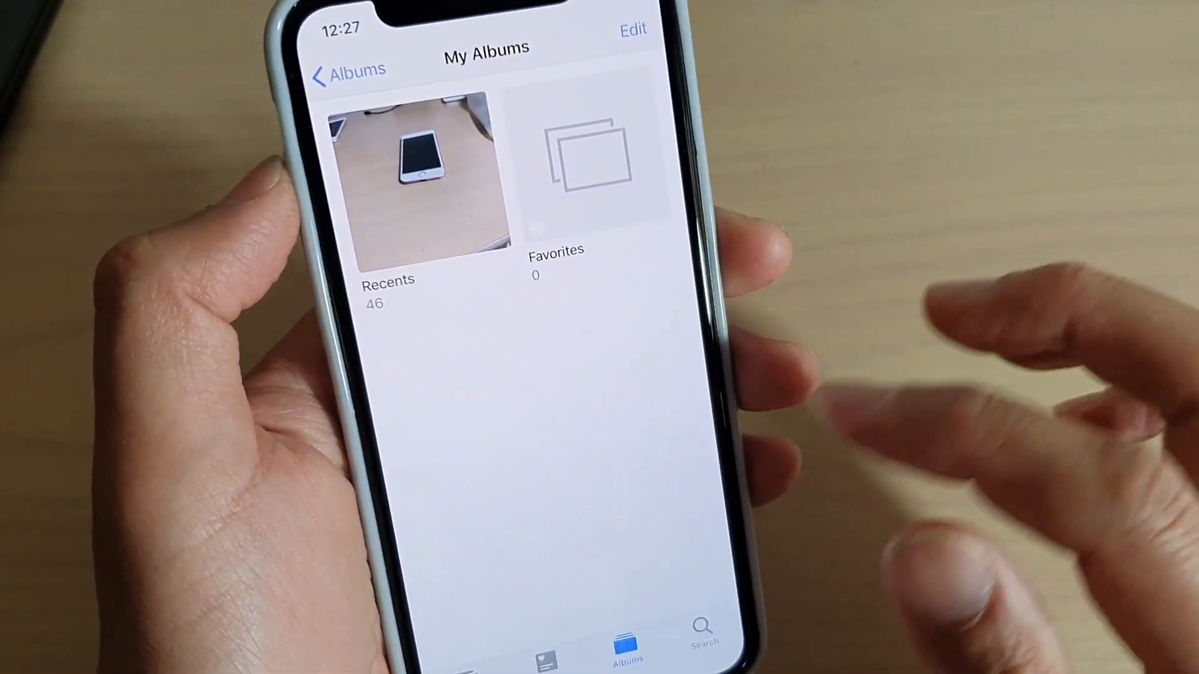
Switch from My Albums to the Search page, which shows no suggestions
left_click(701, 638)
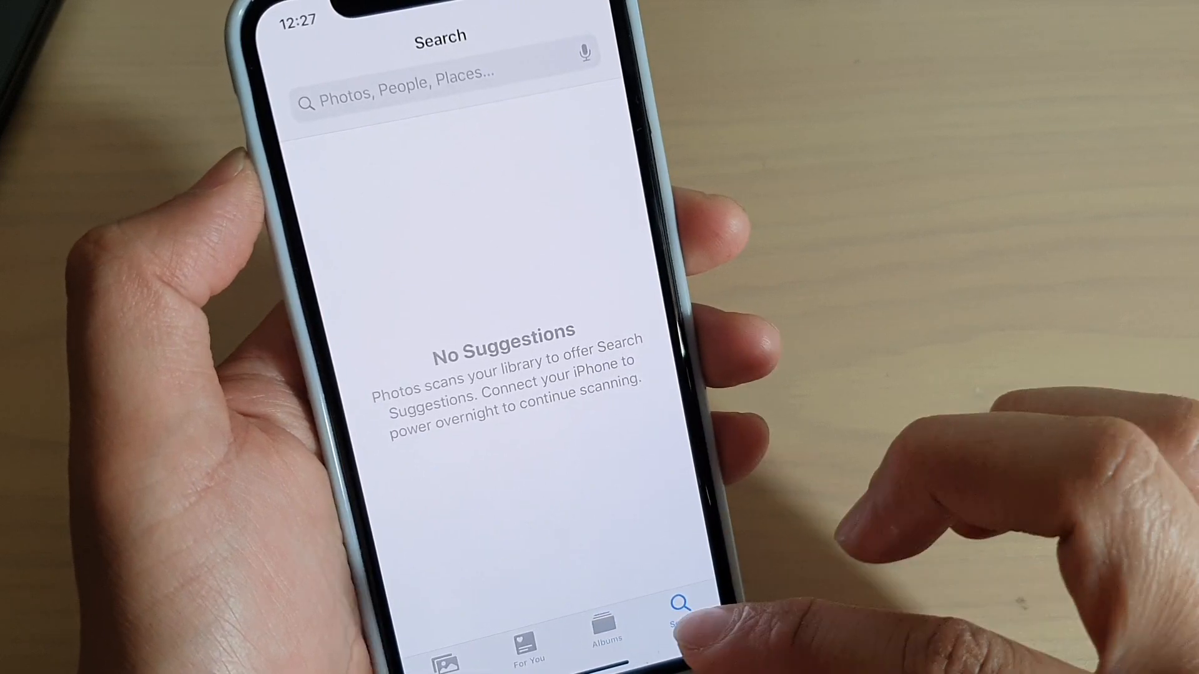